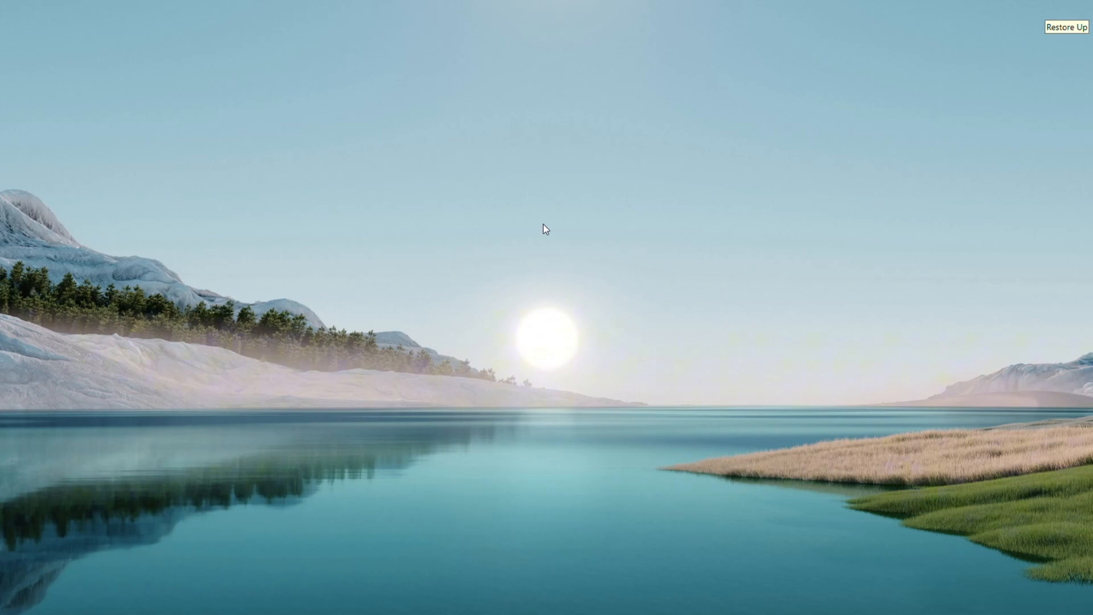
mouse_move(518, 360)
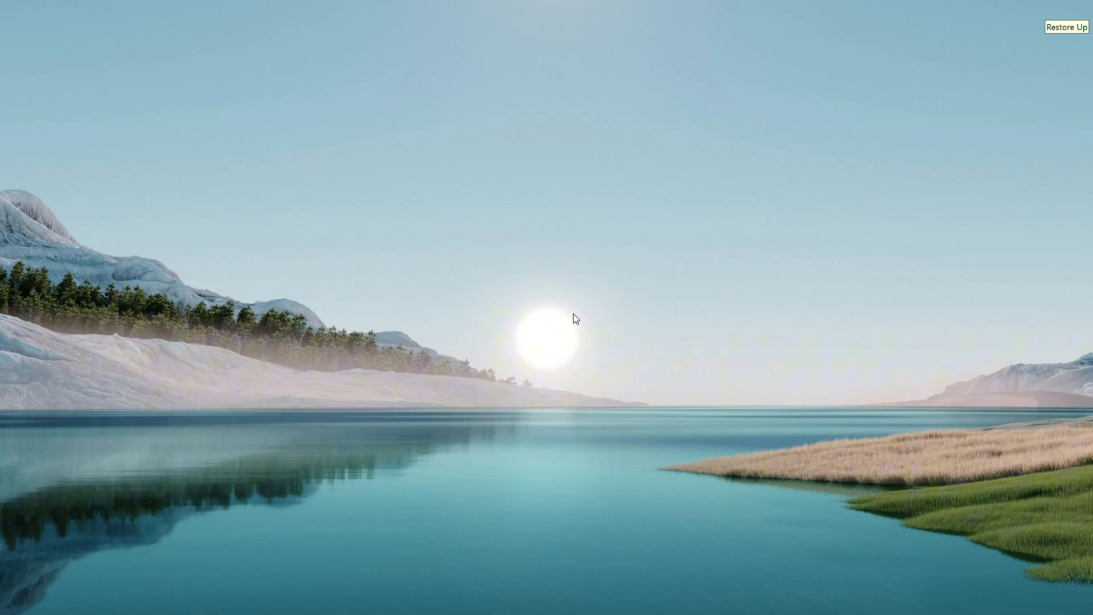
mouse_move(546, 344)
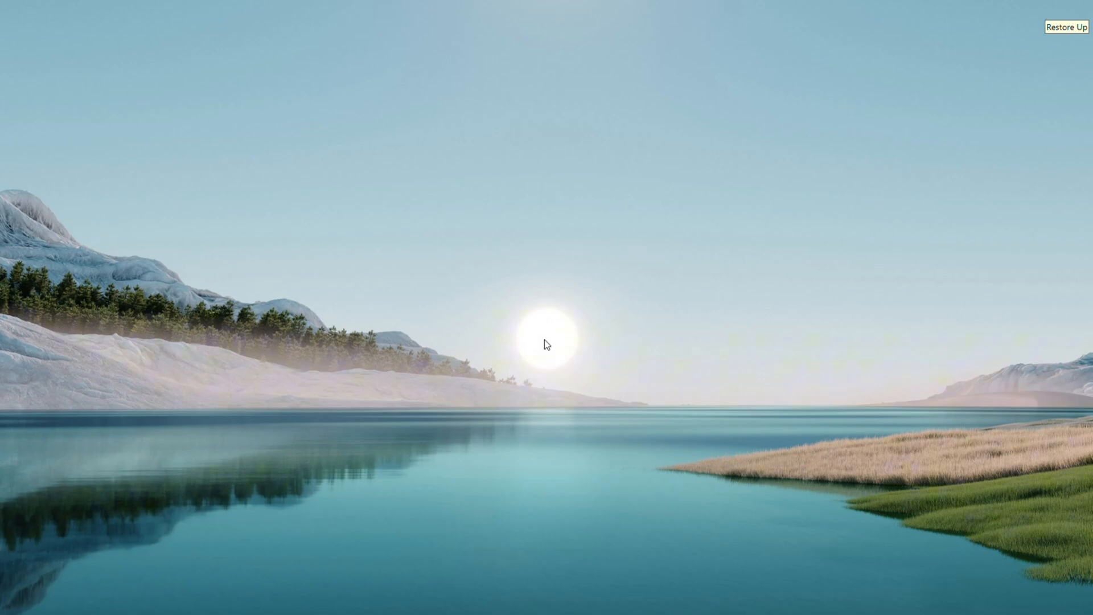
mouse_move(546, 286)
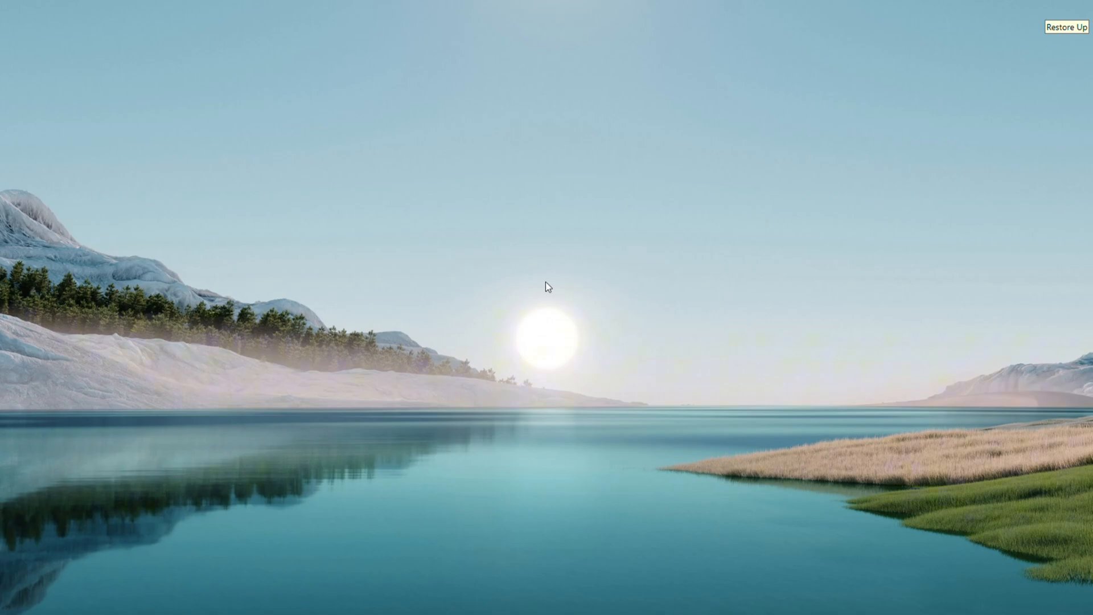
mouse_move(508, 274)
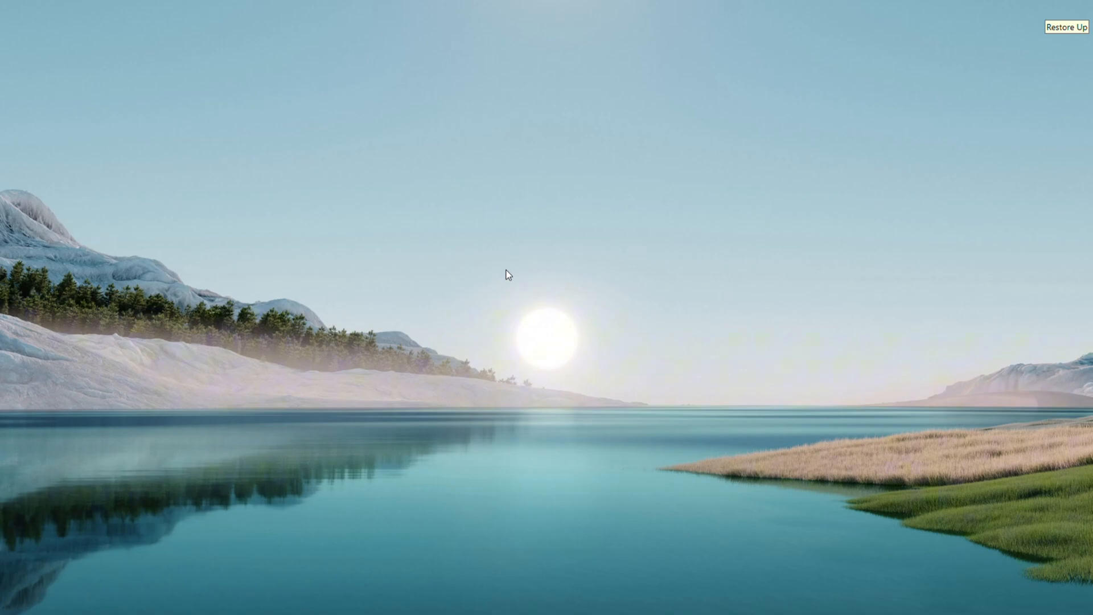
mouse_move(488, 325)
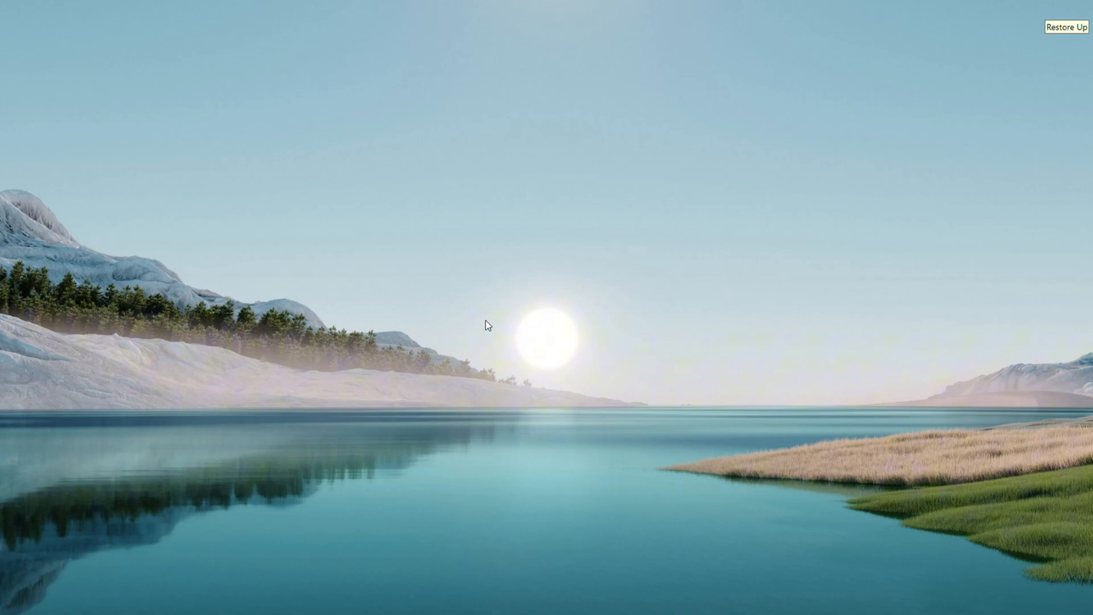
mouse_move(550, 202)
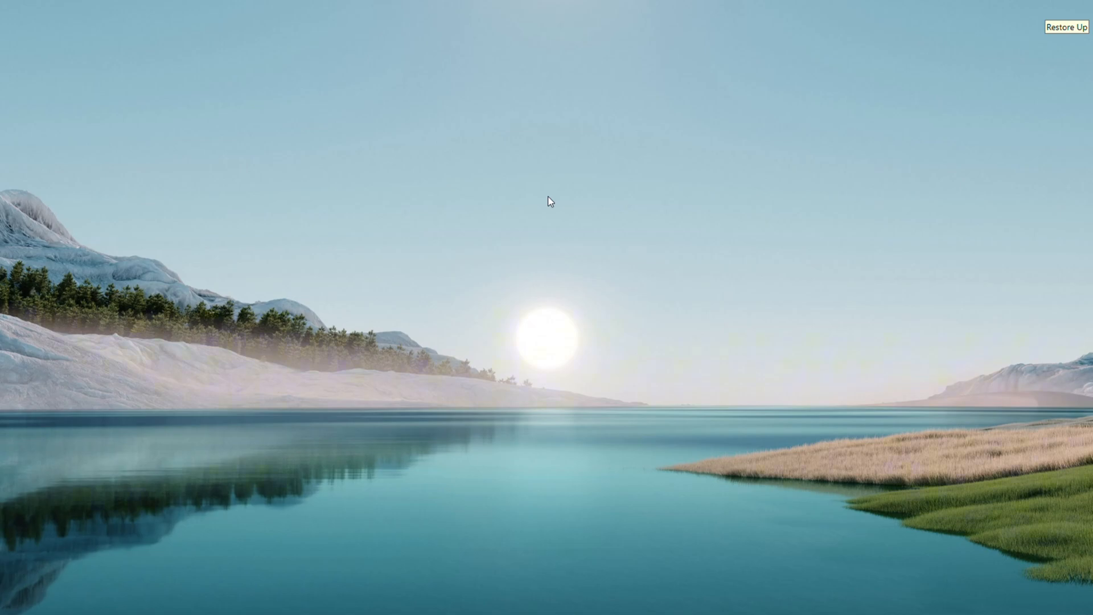
mouse_move(491, 247)
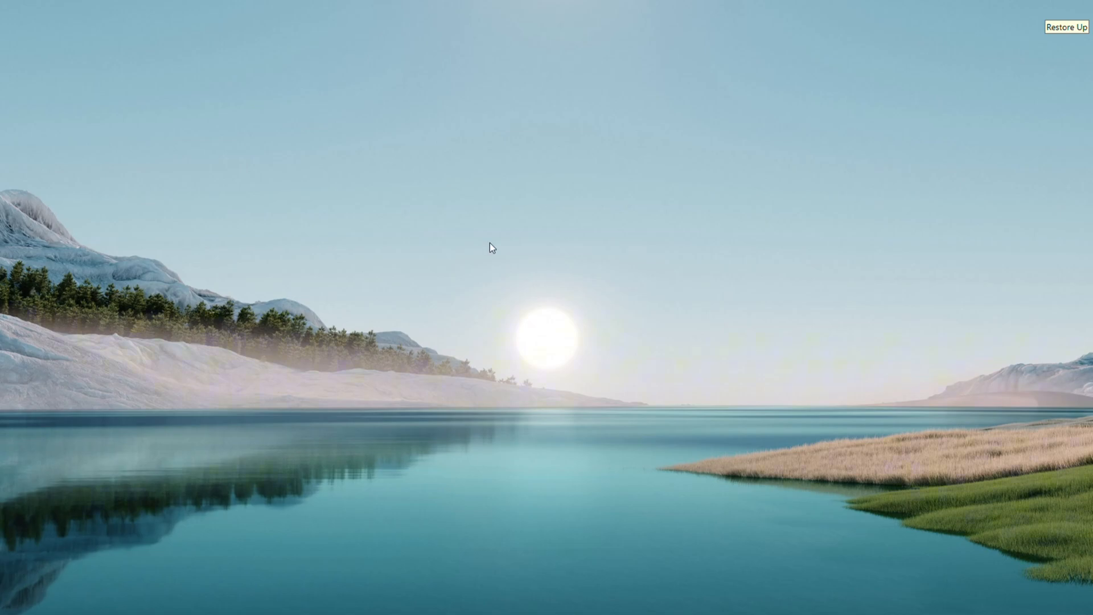
mouse_move(628, 331)
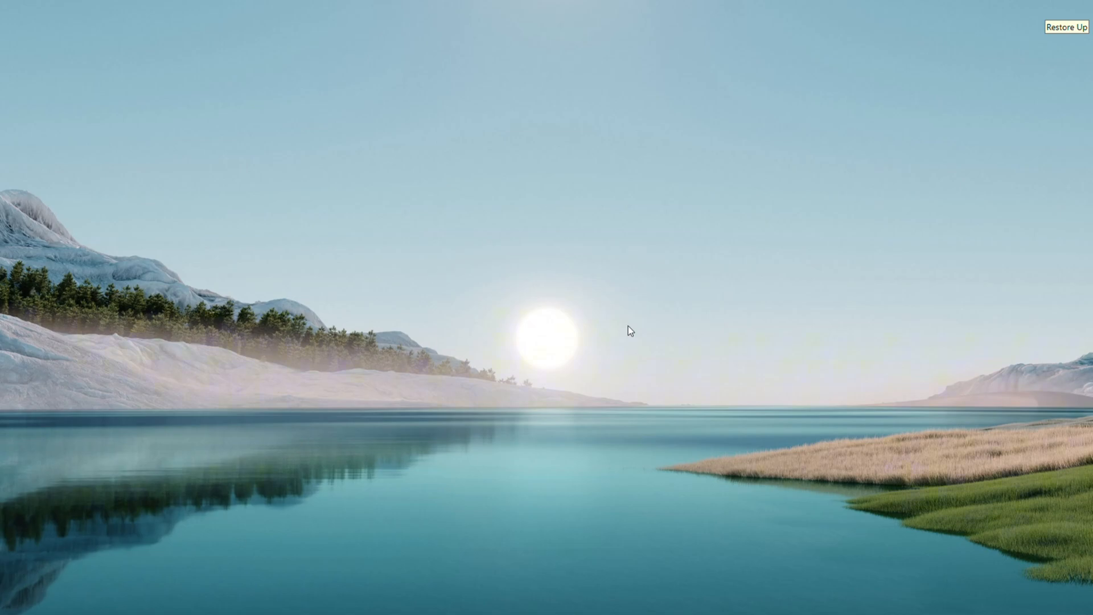
mouse_move(497, 254)
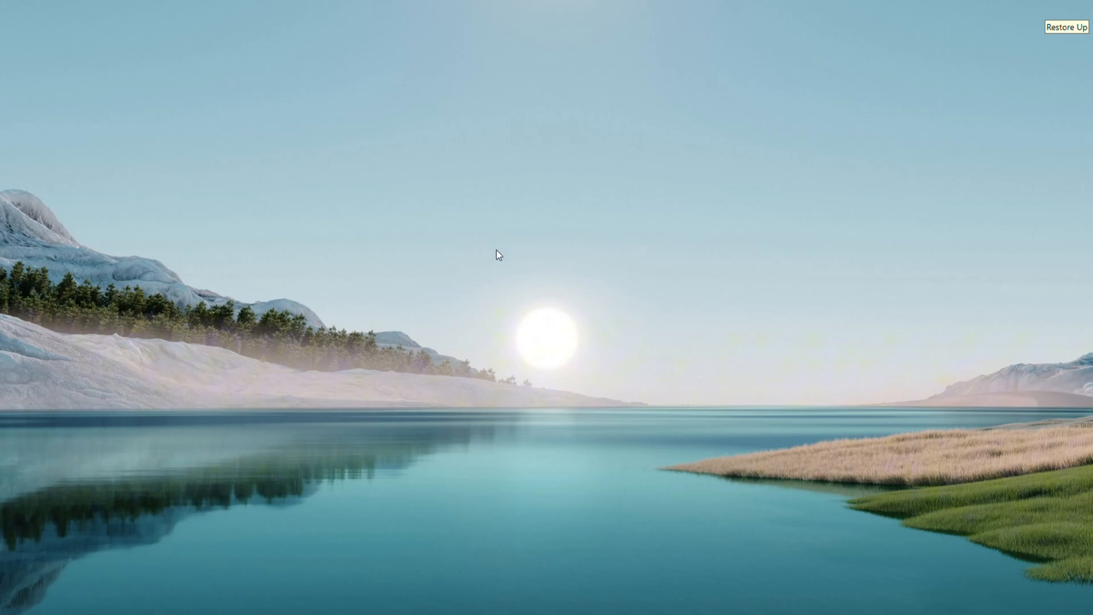
mouse_move(373, 355)
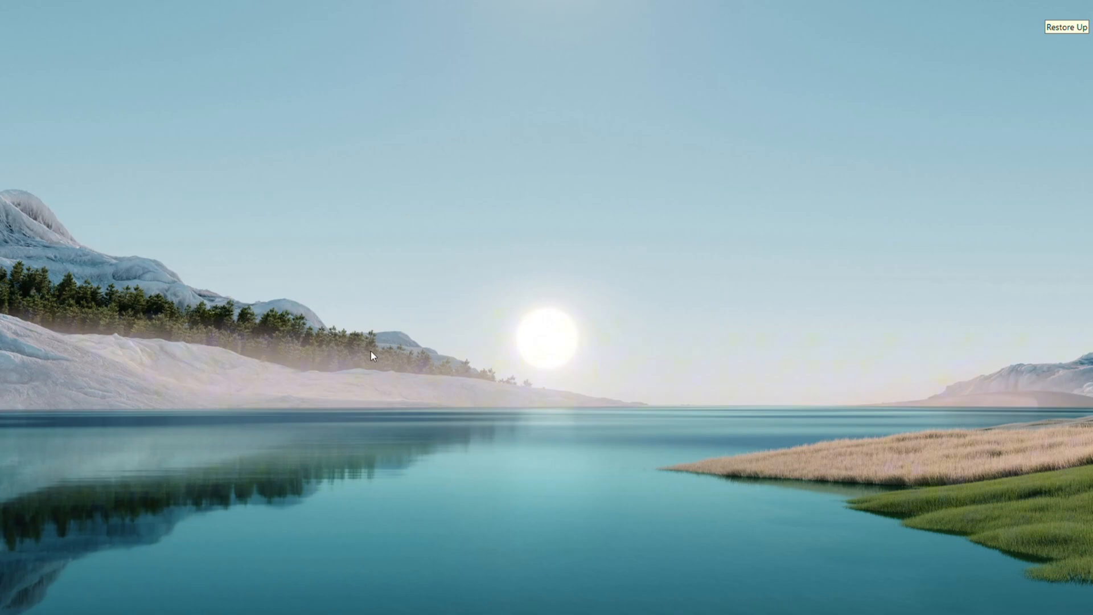
mouse_move(358, 393)
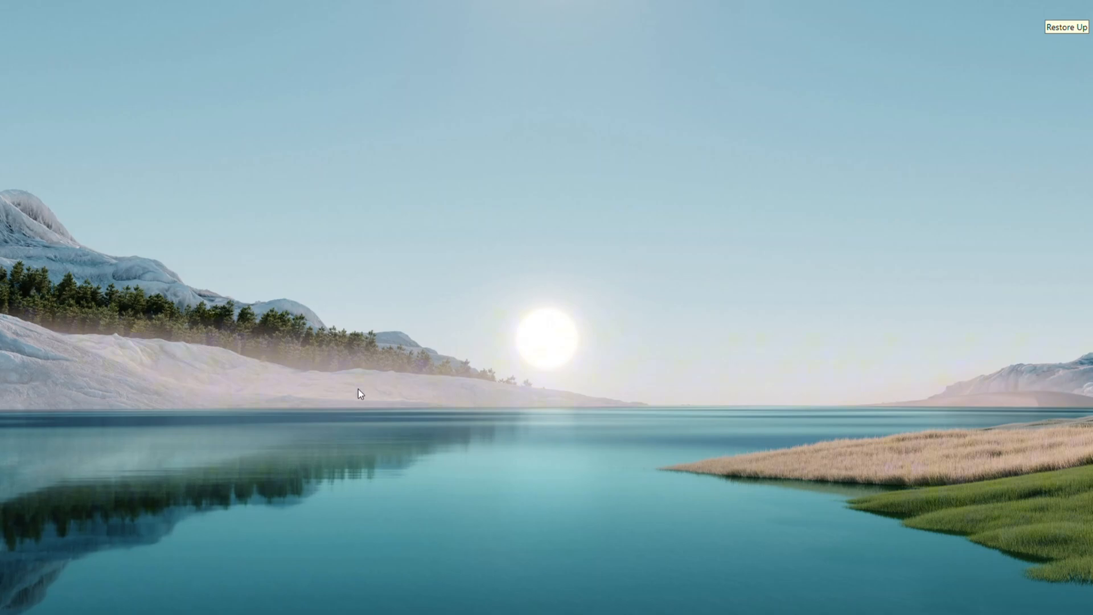
mouse_move(303, 602)
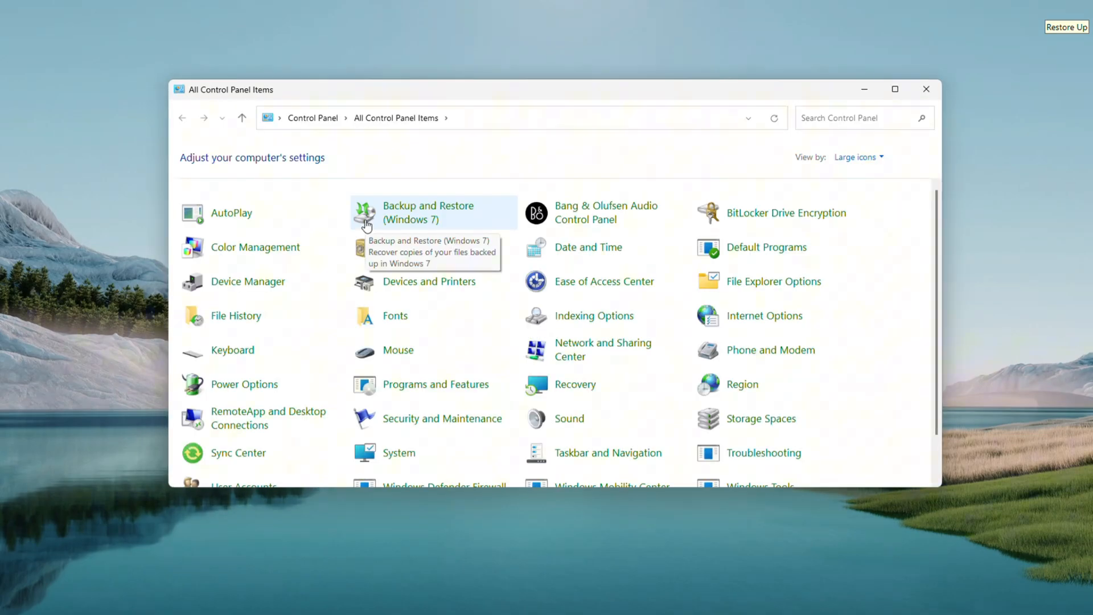
mouse_move(232, 377)
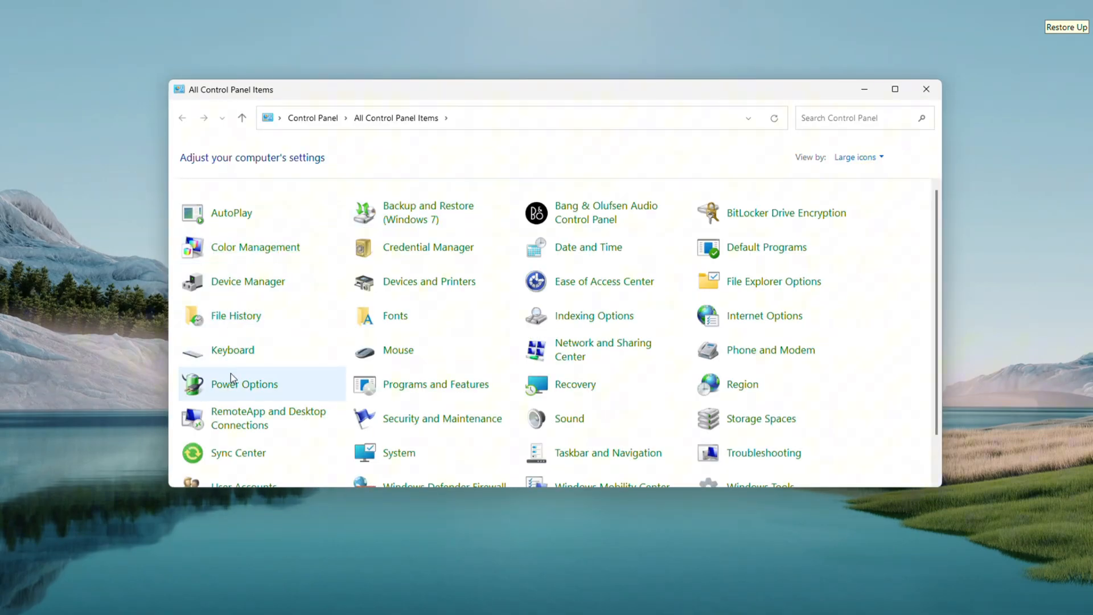
mouse_move(245, 388)
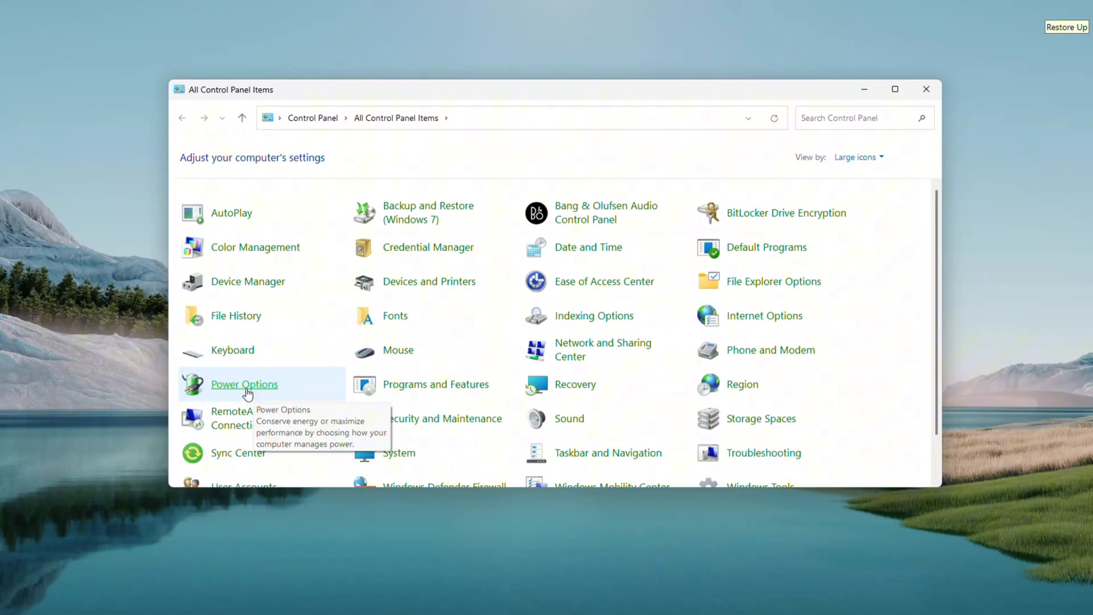
- Open Power Options from the All Control Panel Items list
left_click(243, 384)
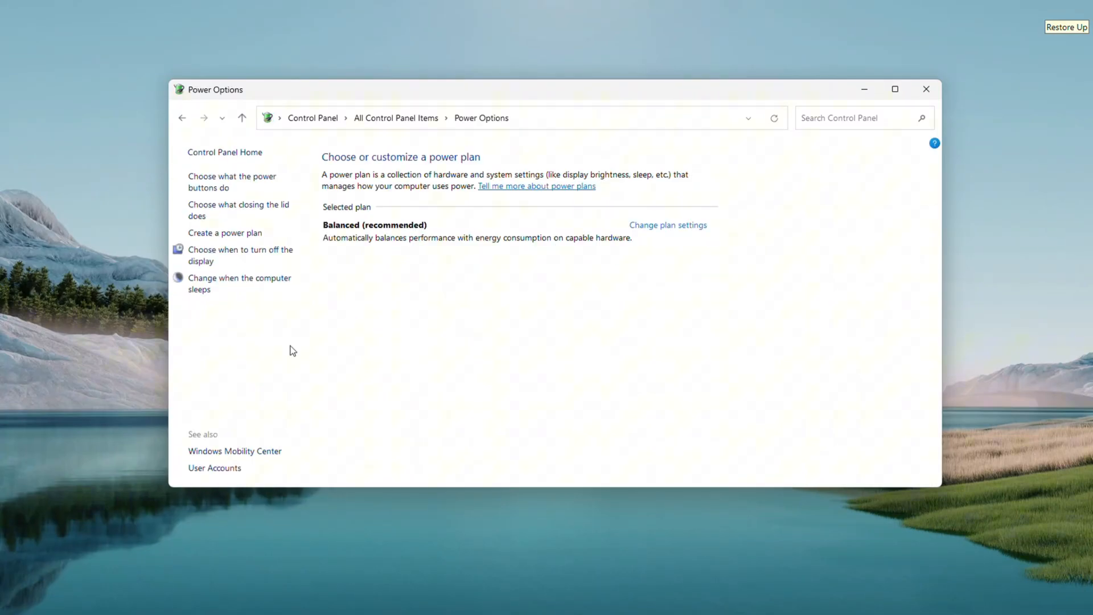
mouse_move(446, 206)
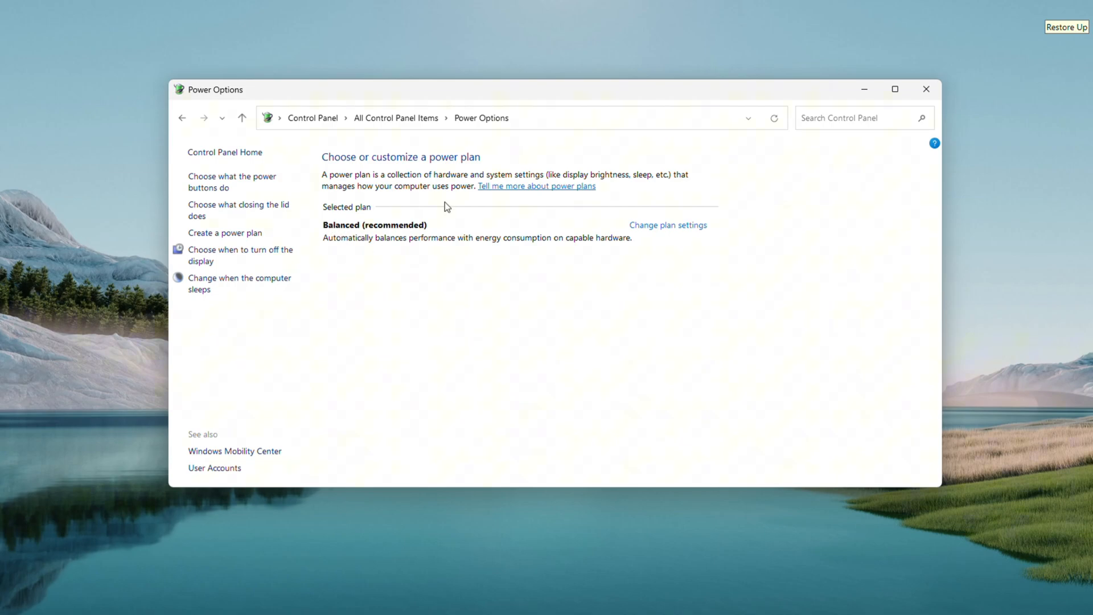
mouse_move(628, 230)
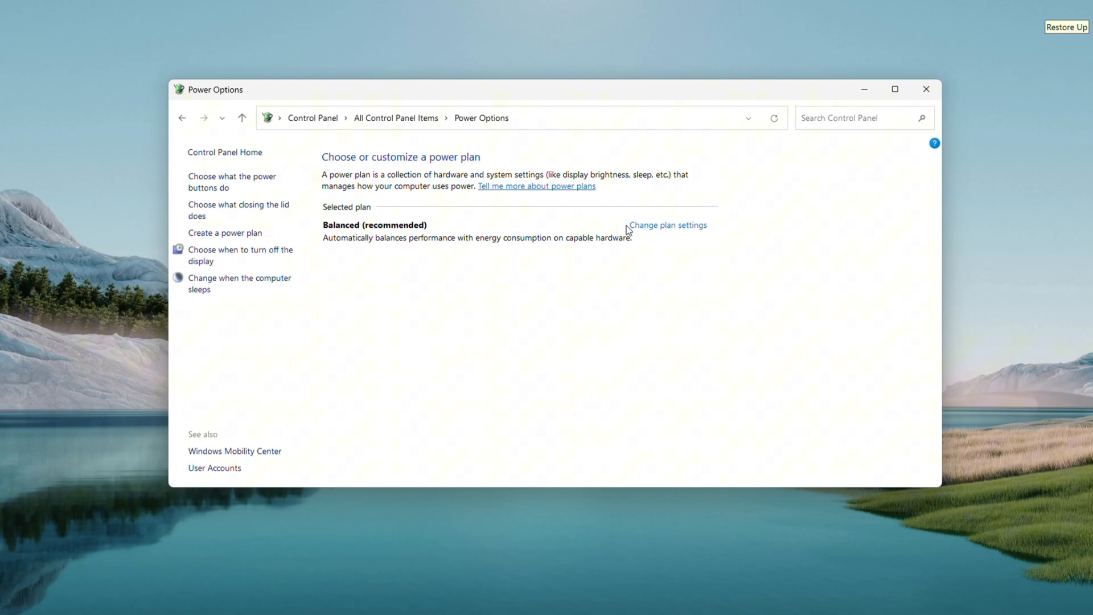
- Open 'Change plan settings' for the Balanced (recommended) plan
left_click(667, 224)
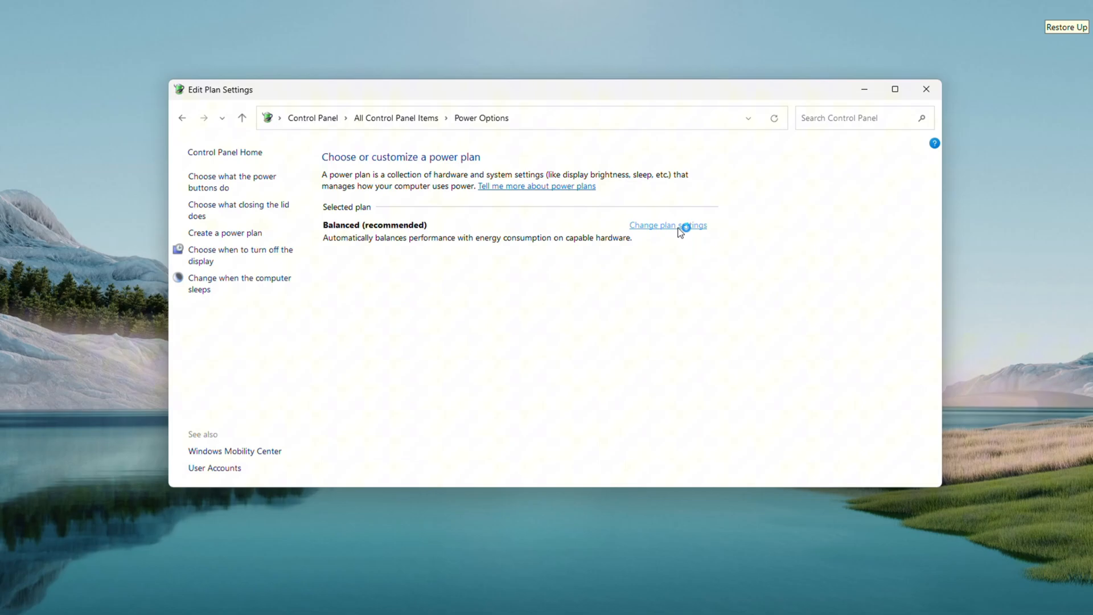
- Set the Balanced plan's on-battery 'Turn off the display' to Never
left_click(666, 224)
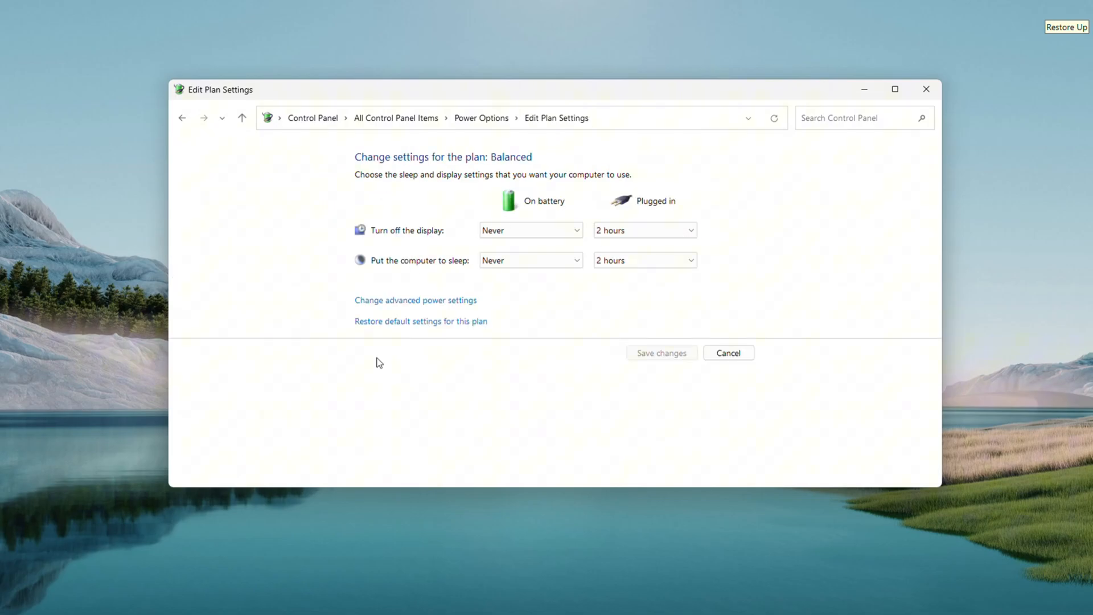
mouse_move(325, 283)
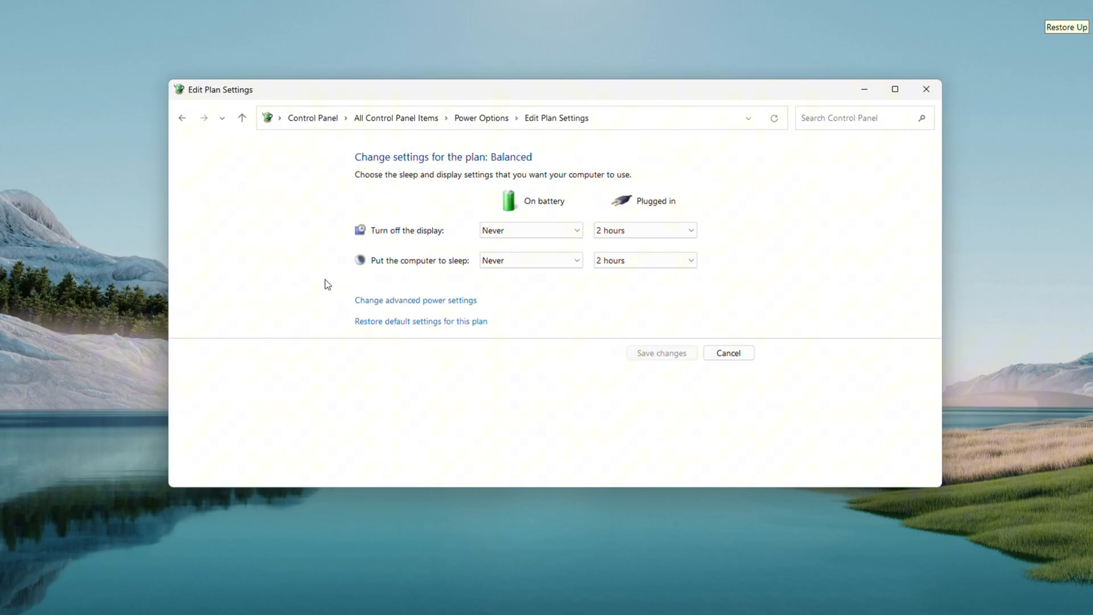
left_click(530, 260)
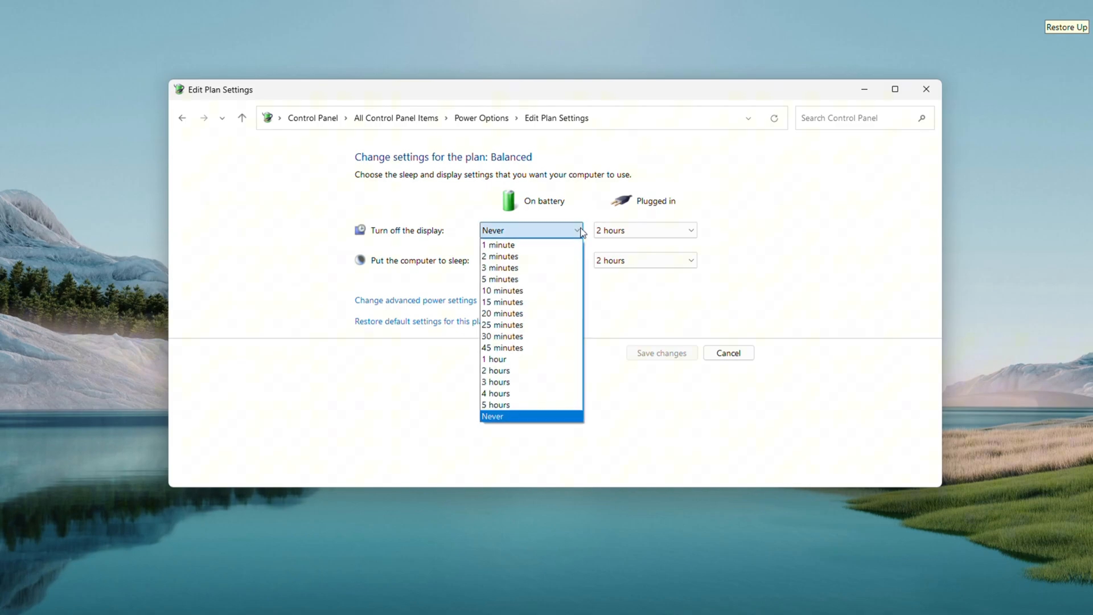
left_click(491, 416)
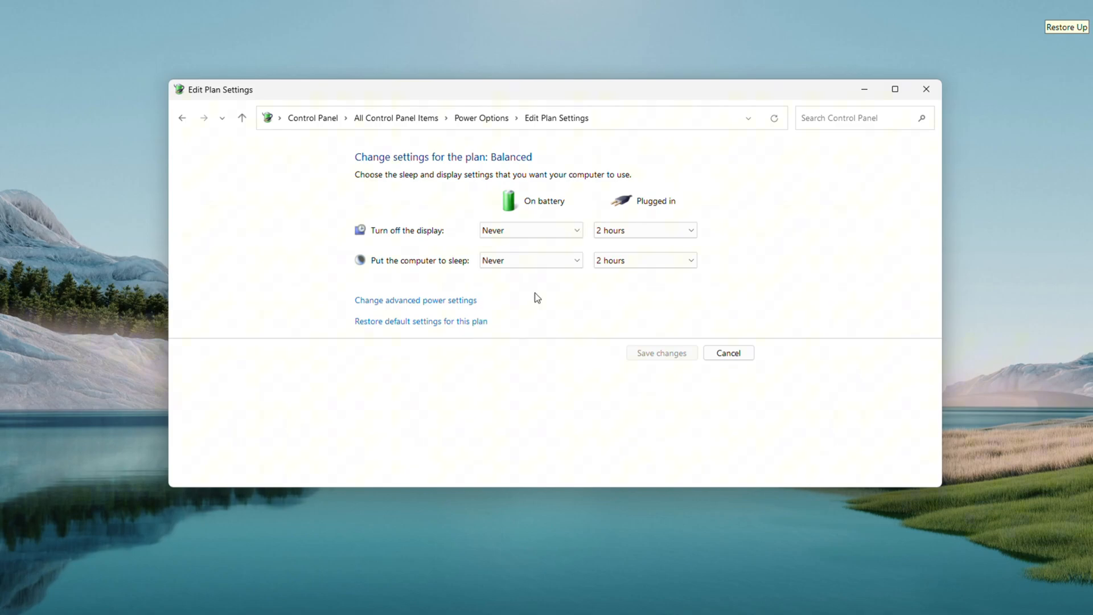
mouse_move(615, 293)
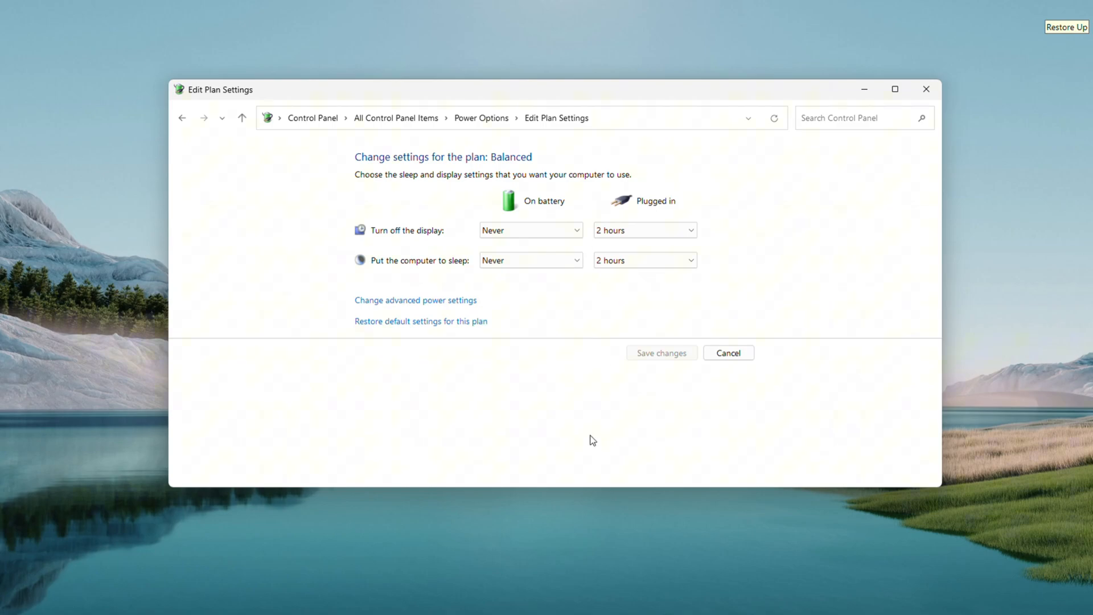
mouse_move(681, 388)
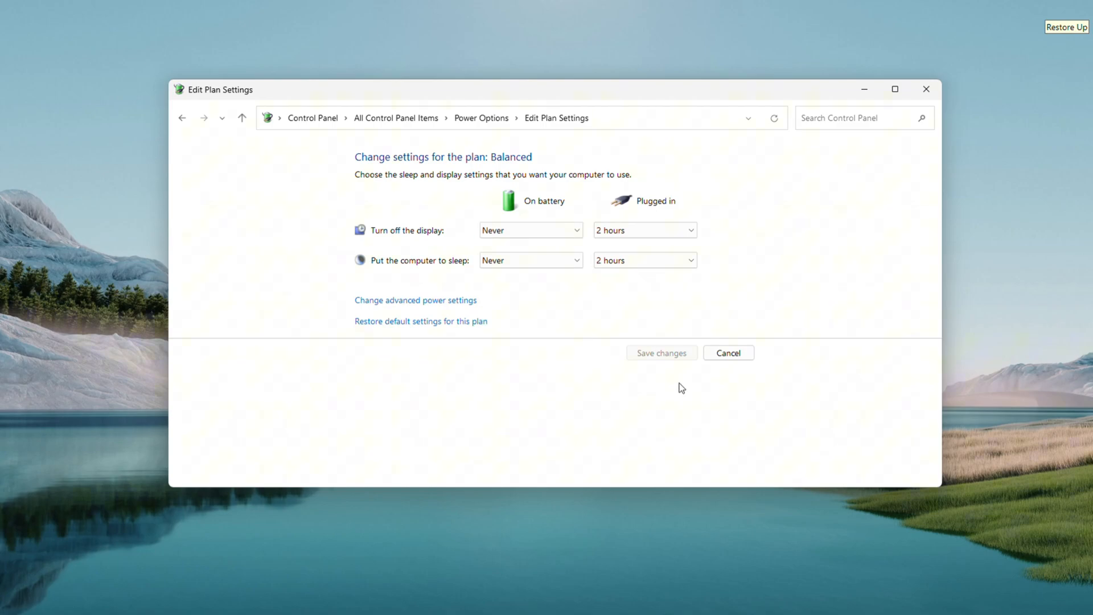
mouse_move(672, 354)
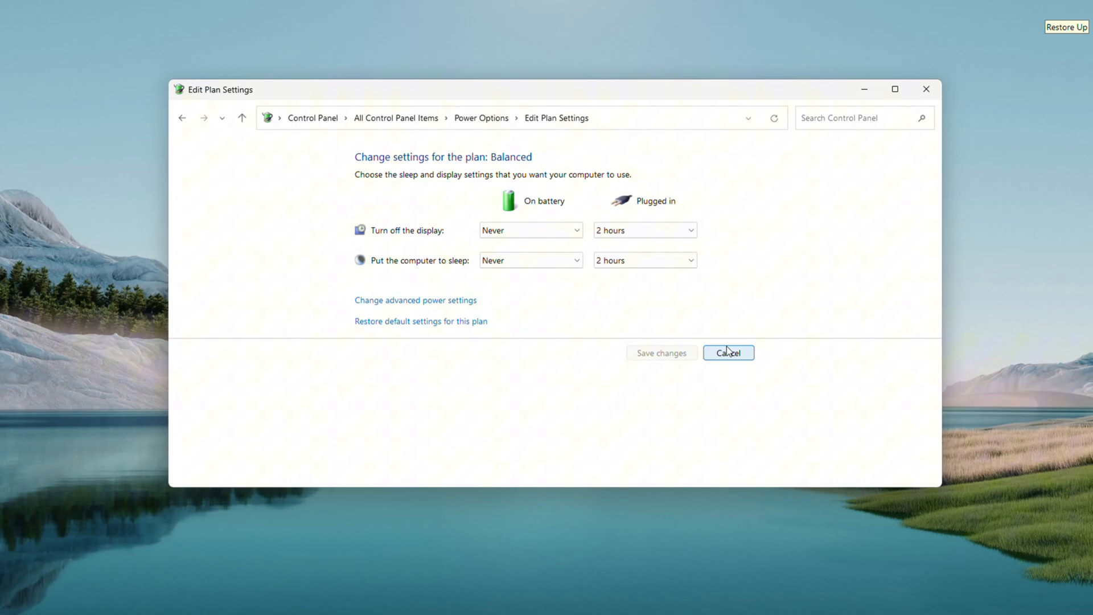
left_click(728, 352)
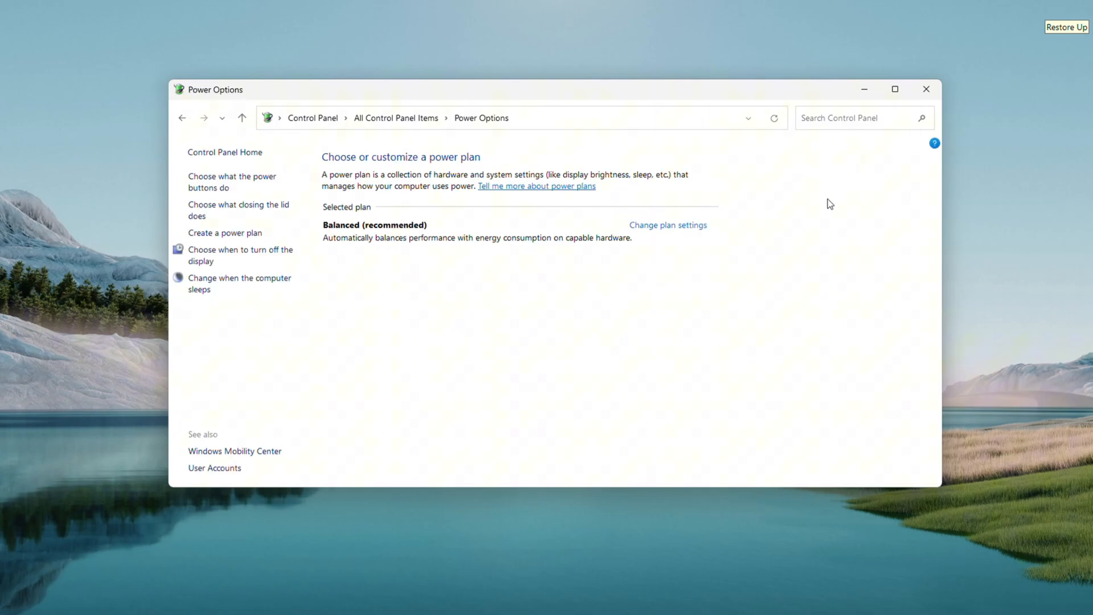
mouse_move(926, 90)
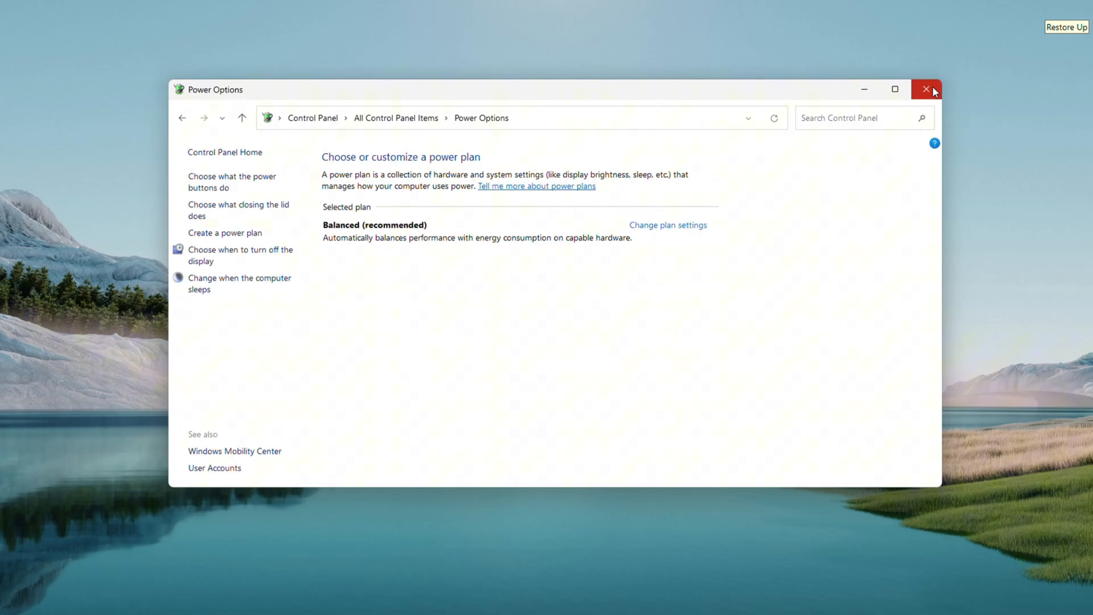
mouse_move(667, 224)
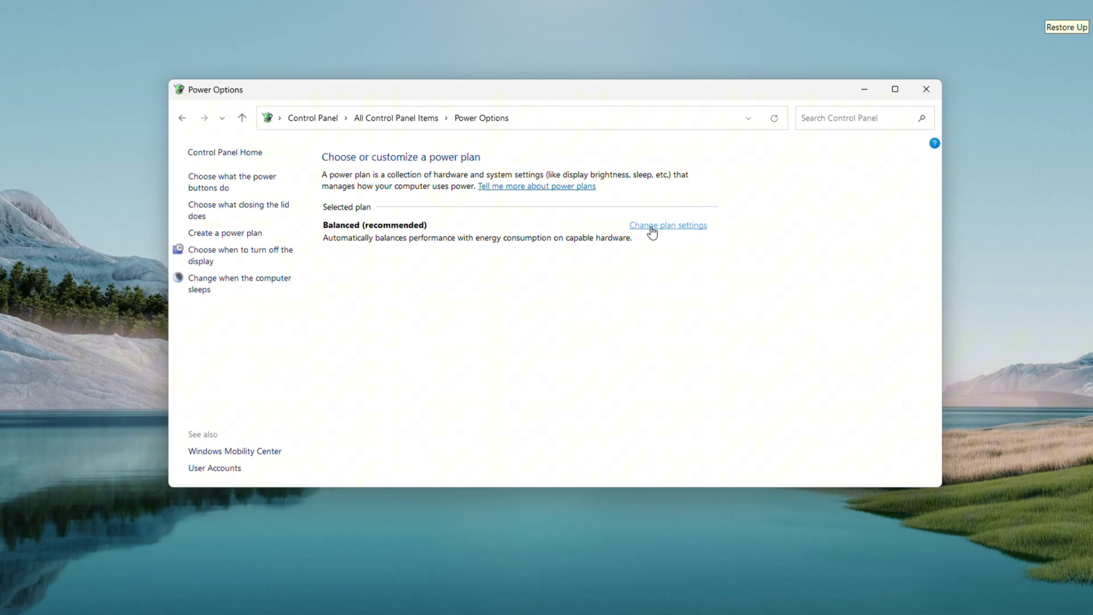
left_click(667, 224)
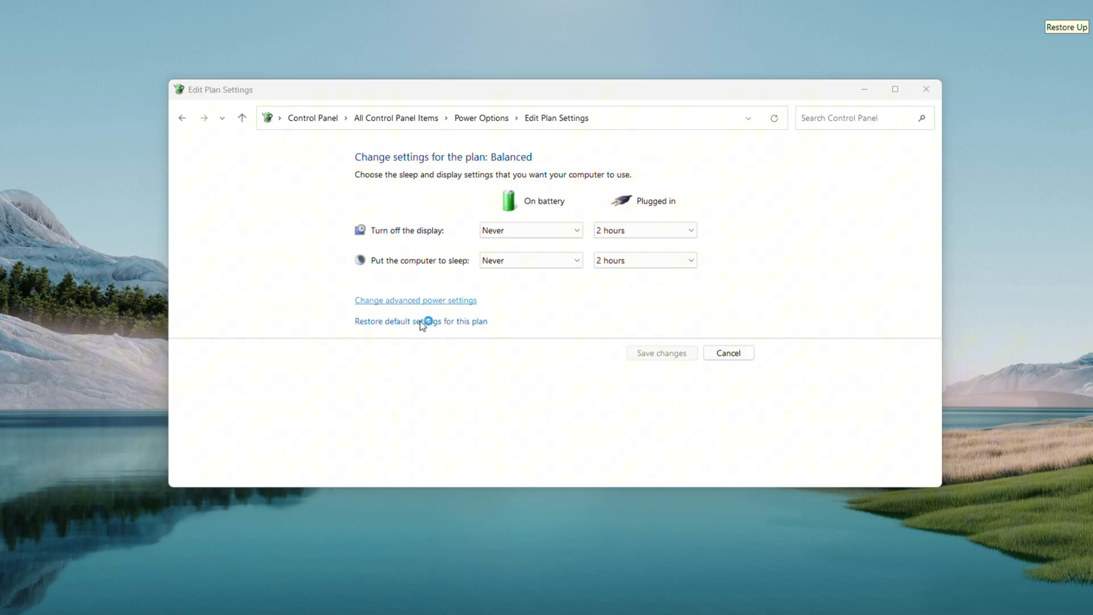
- In advanced power settings, expand Battery and then Critical battery action
left_click(416, 300)
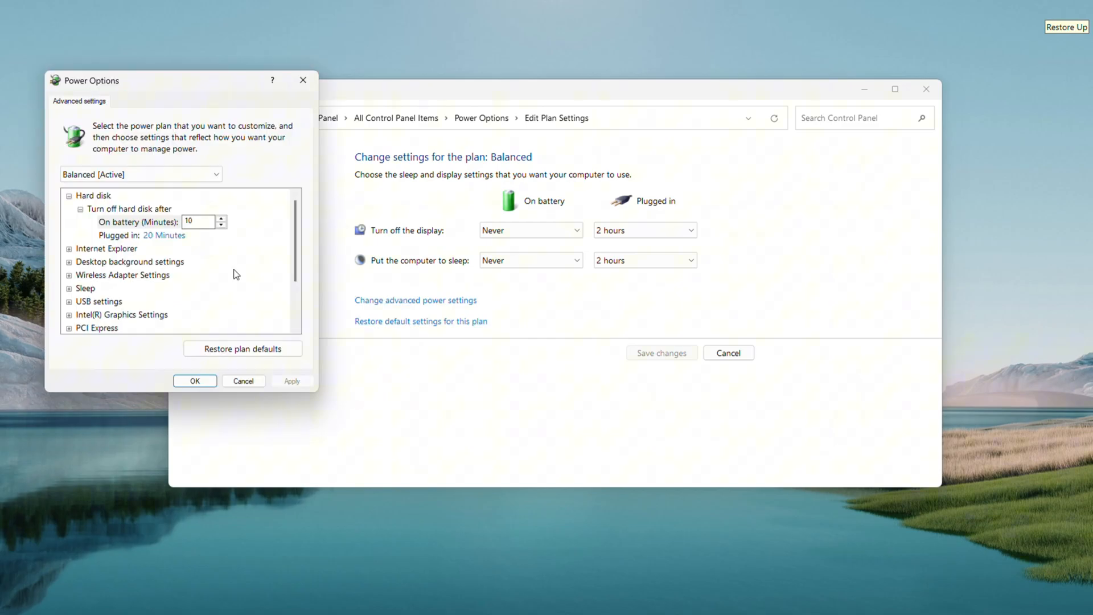
mouse_move(122, 288)
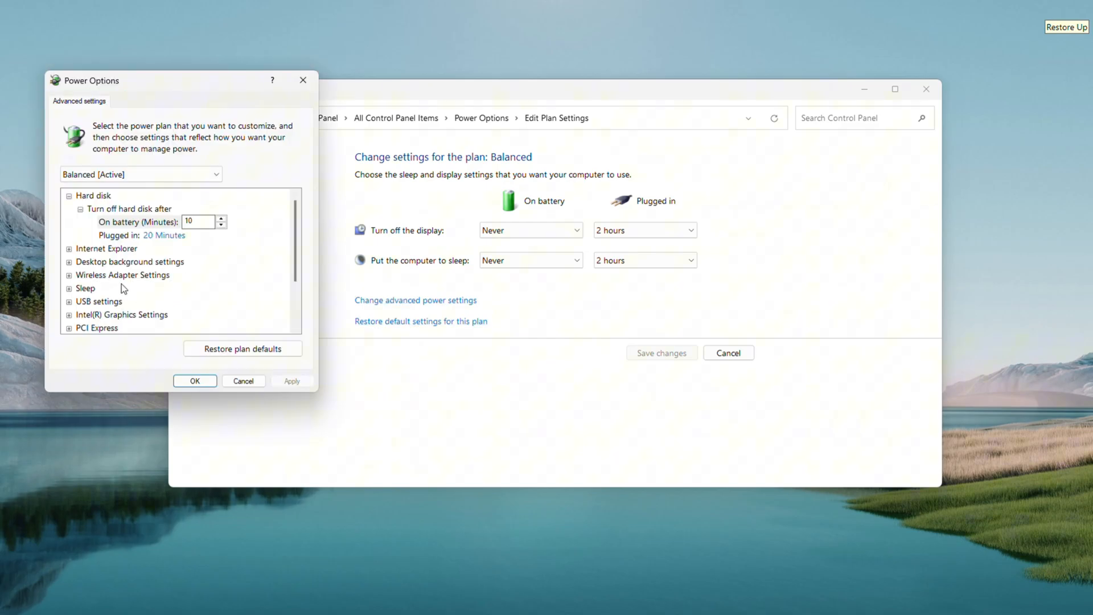
scroll("down", 3)
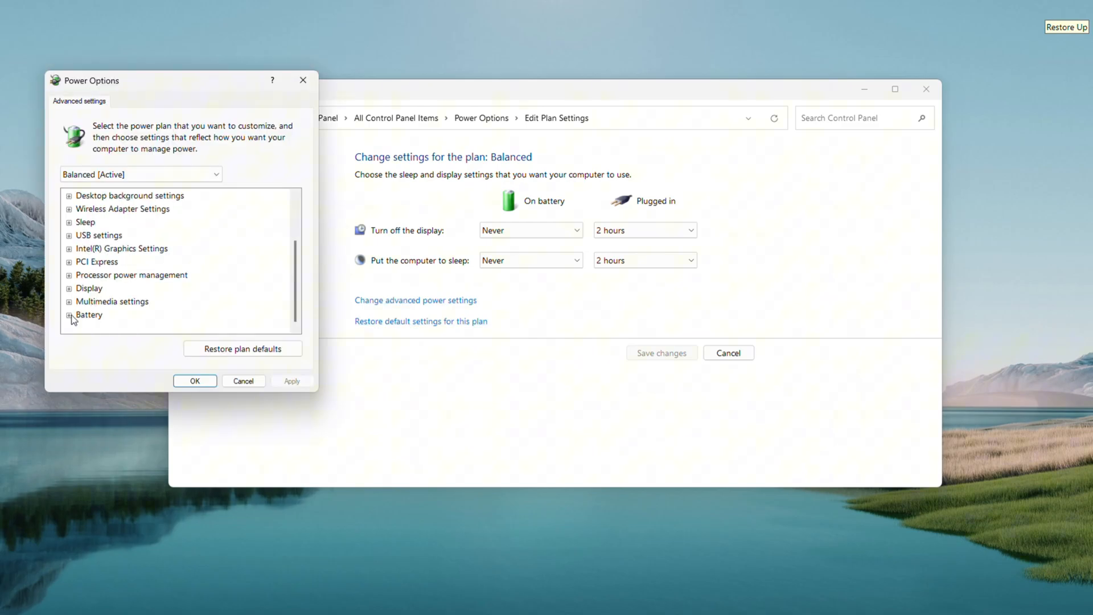
left_click(69, 315)
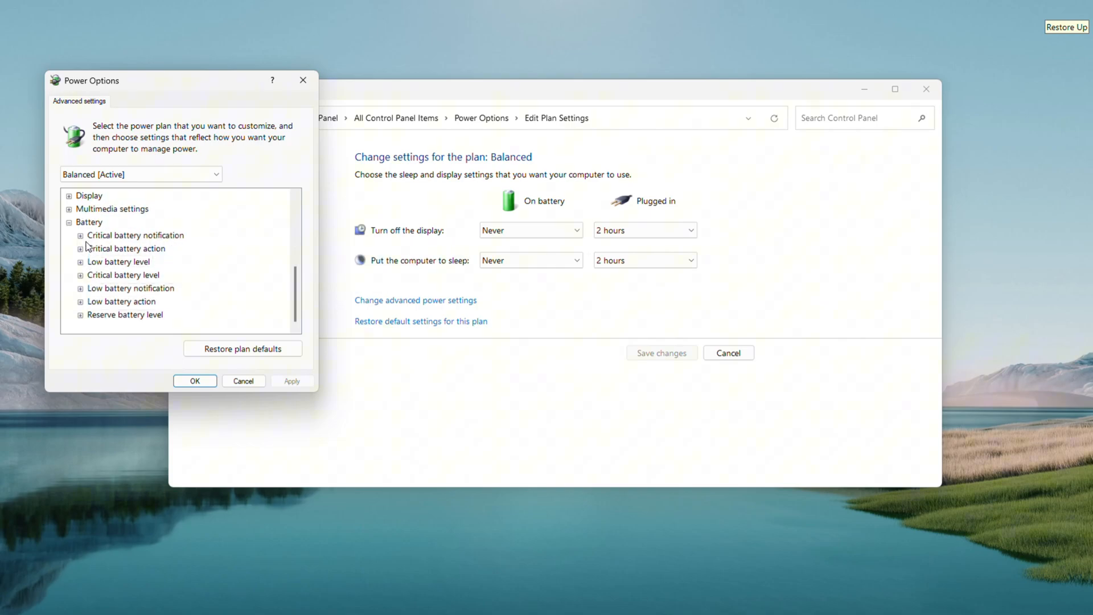
left_click(79, 235)
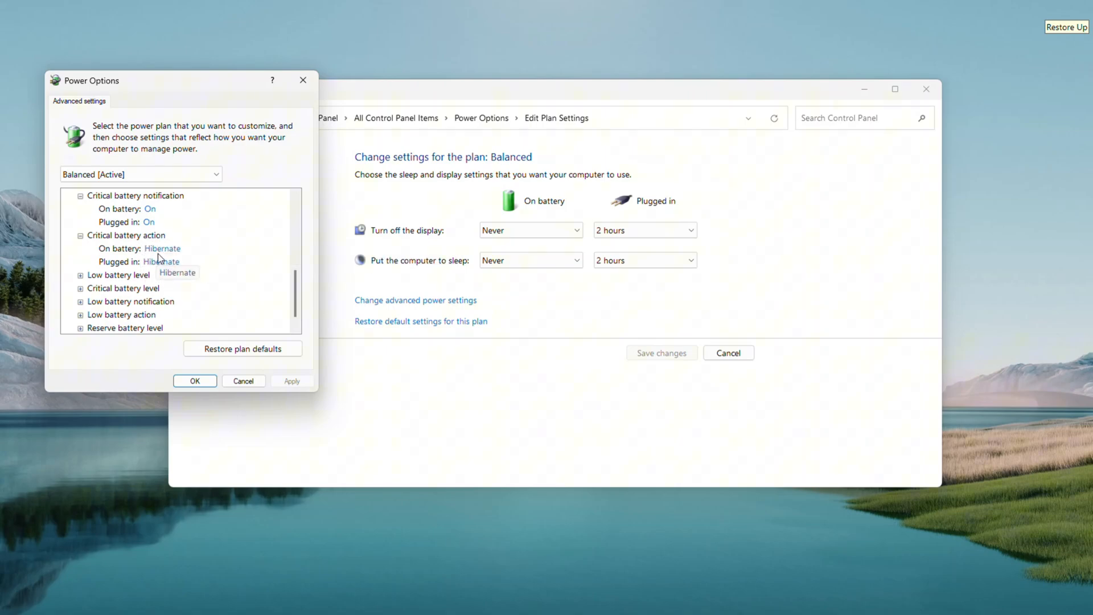
- Set critical battery action to Hibernate on battery and plugged in, and save
left_click(162, 248)
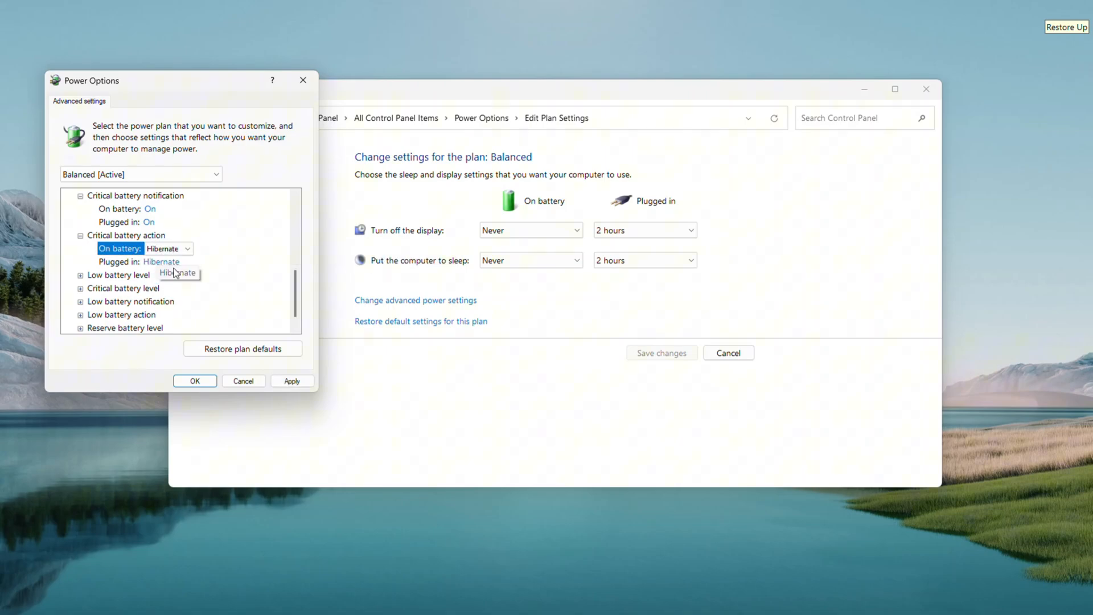
left_click(187, 262)
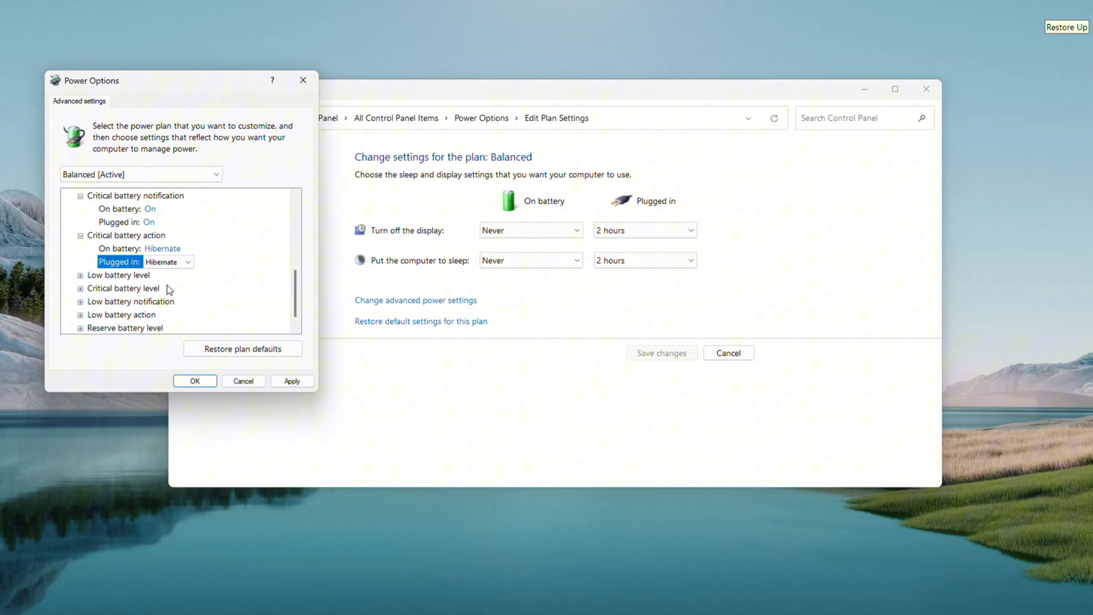
mouse_move(282, 376)
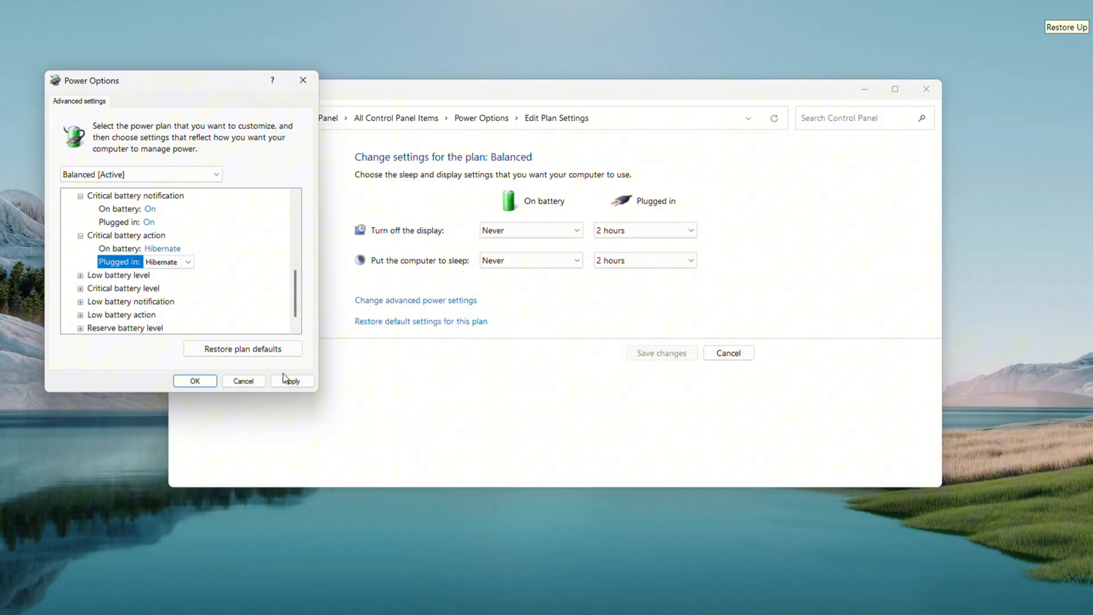
left_click(194, 381)
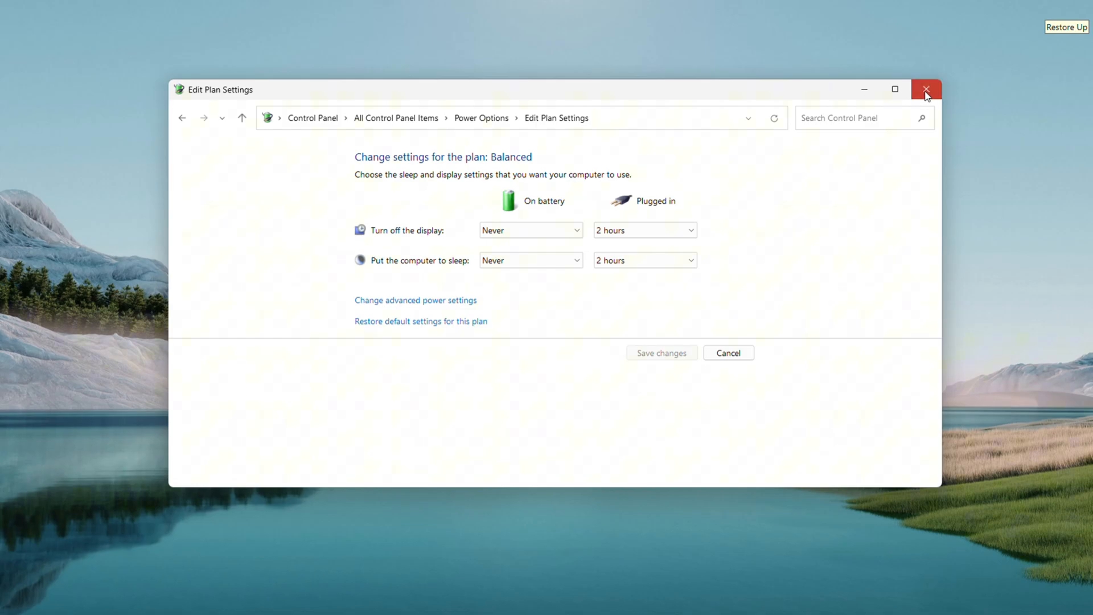
- Close the Edit Plan Settings window
left_click(926, 89)
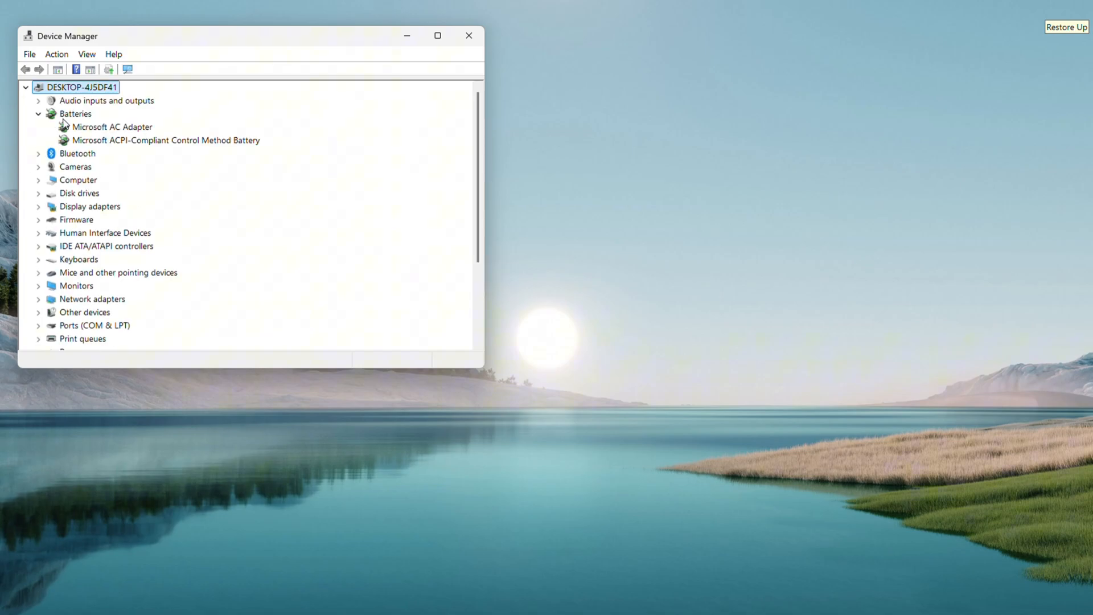
mouse_move(111, 130)
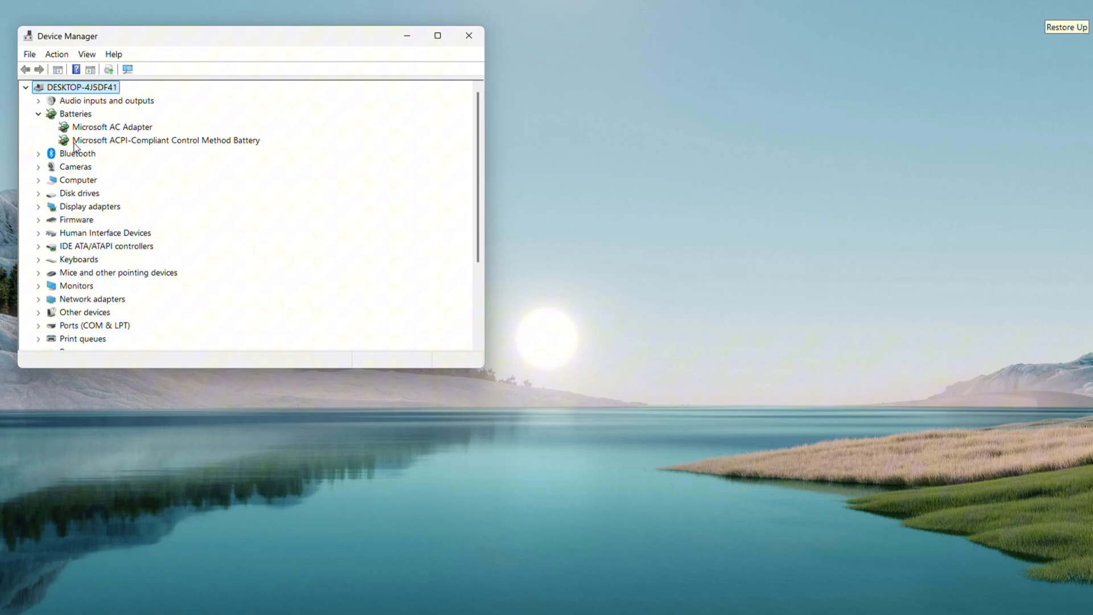
- Reinstall the ACPI-Compliant Control Method Battery driver from the computer's driver list
right_click(166, 140)
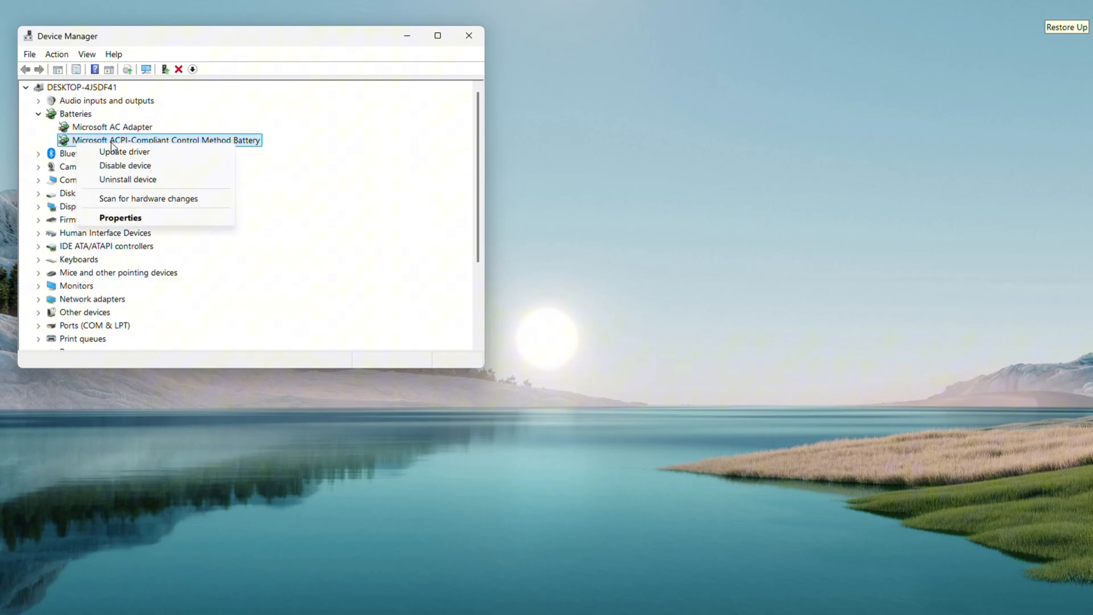
left_click(125, 151)
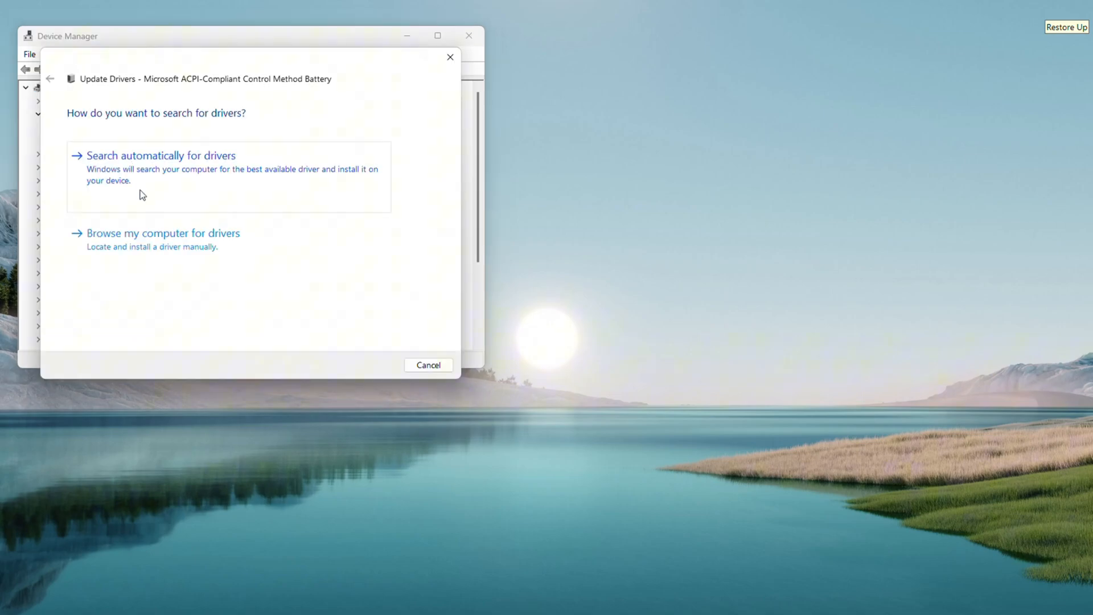
left_click(162, 232)
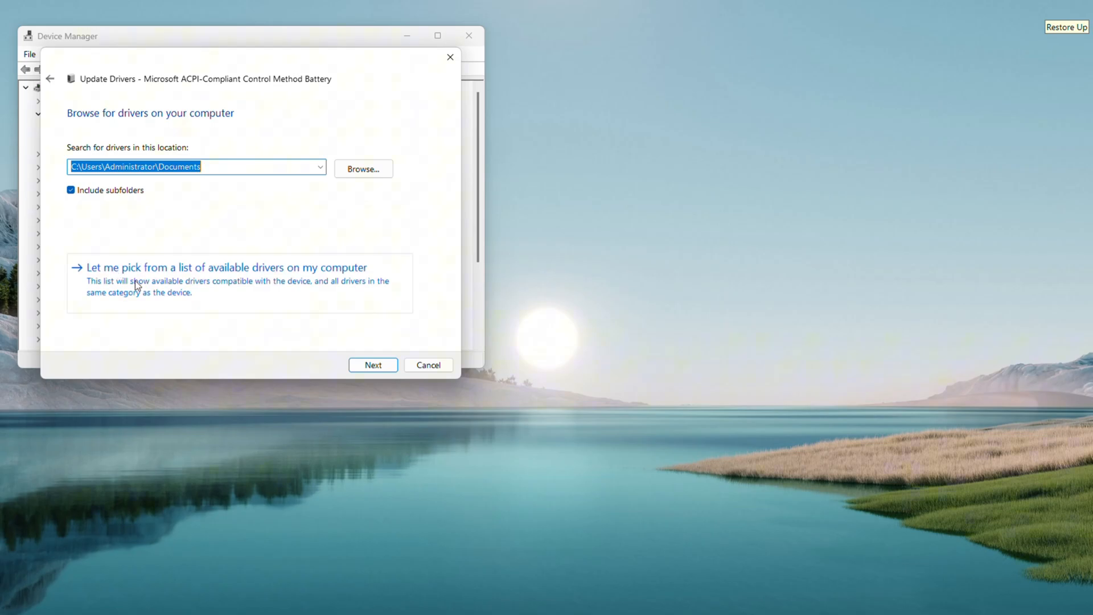
left_click(224, 267)
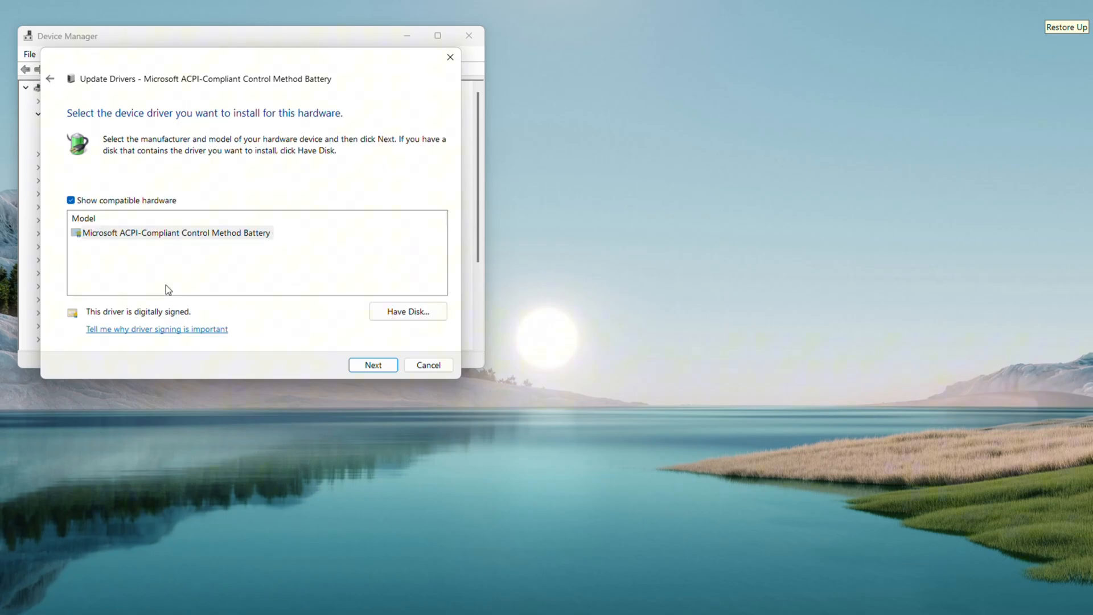
mouse_move(301, 267)
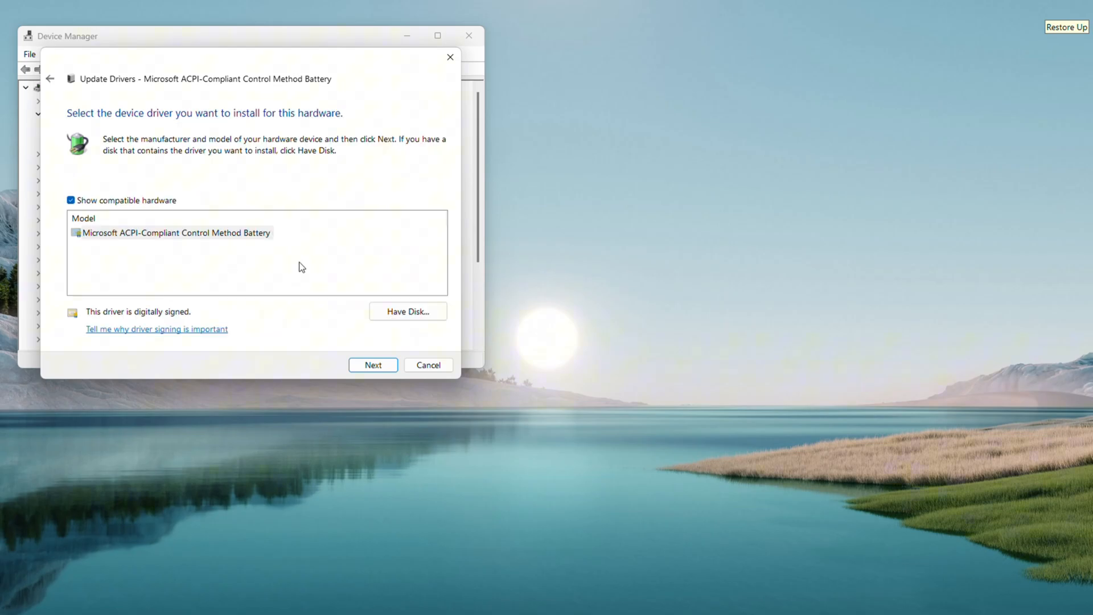
left_click(372, 365)
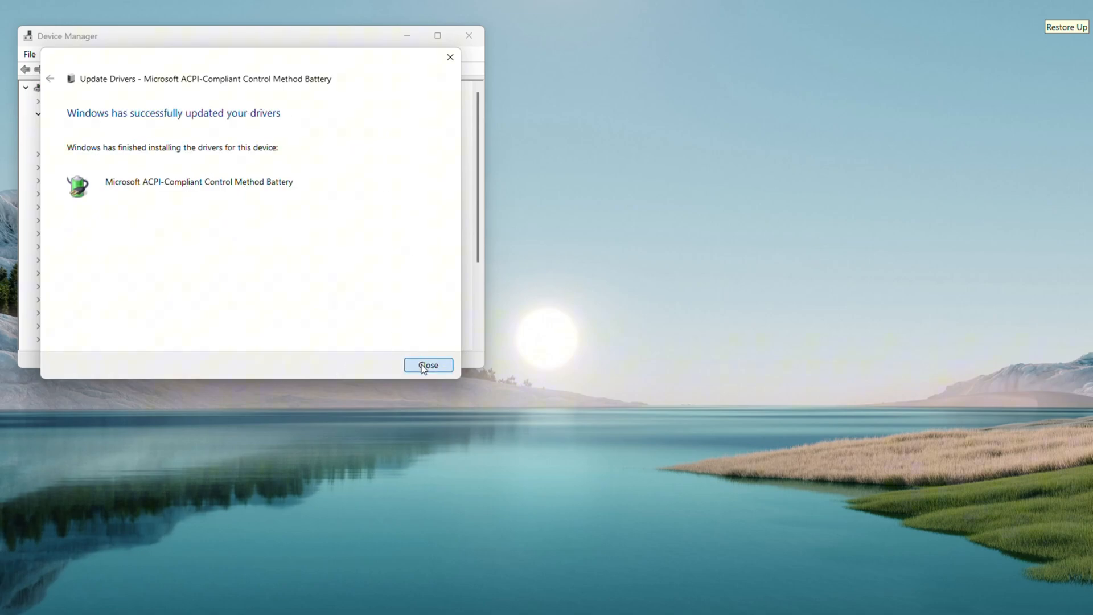
left_click(428, 364)
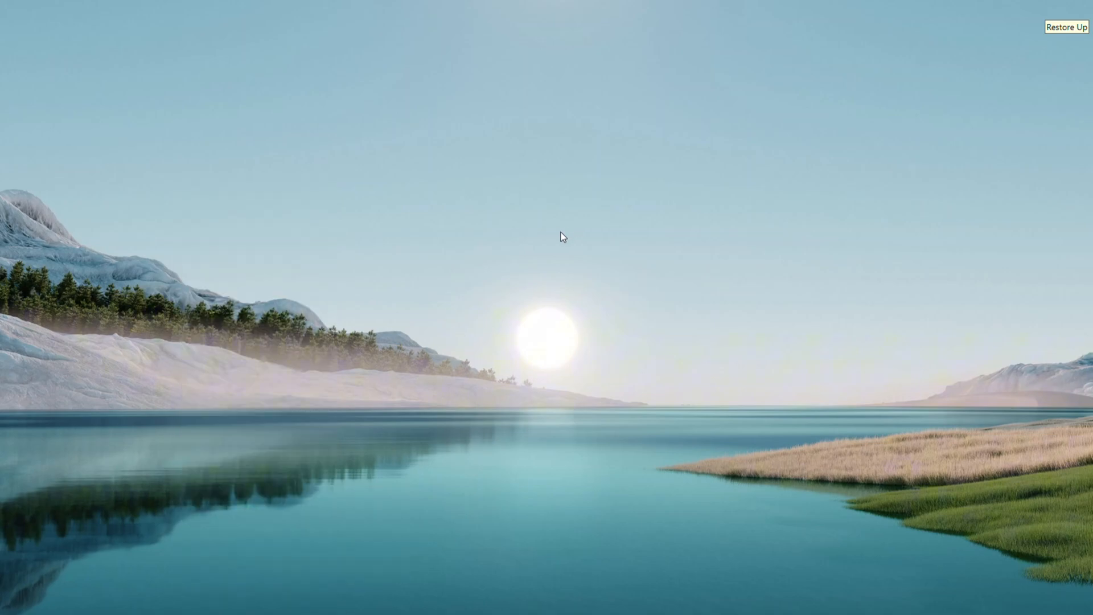
mouse_move(624, 246)
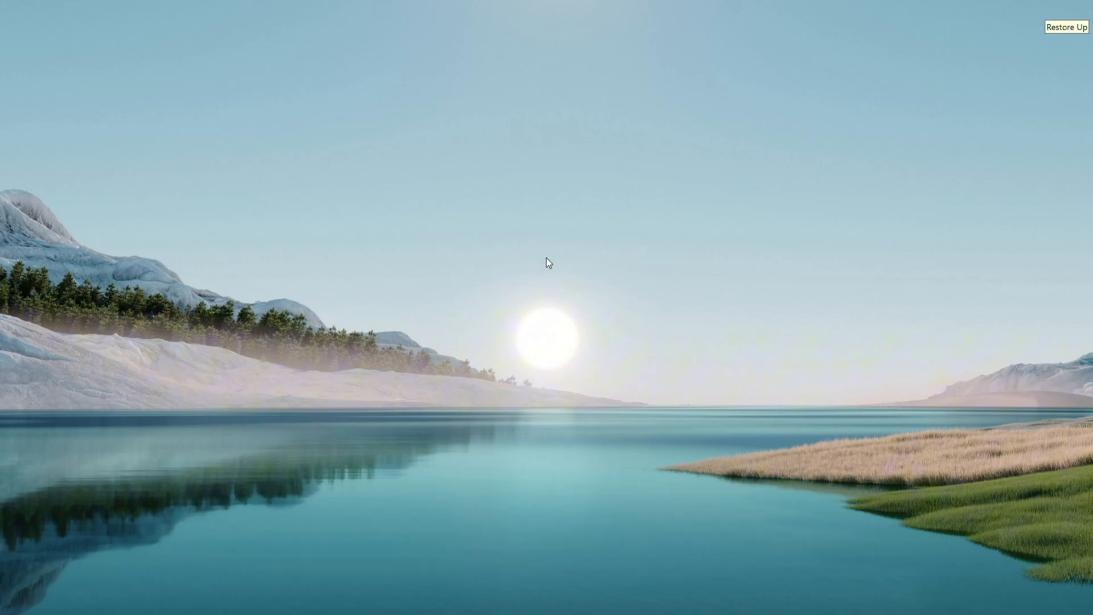
mouse_move(499, 69)
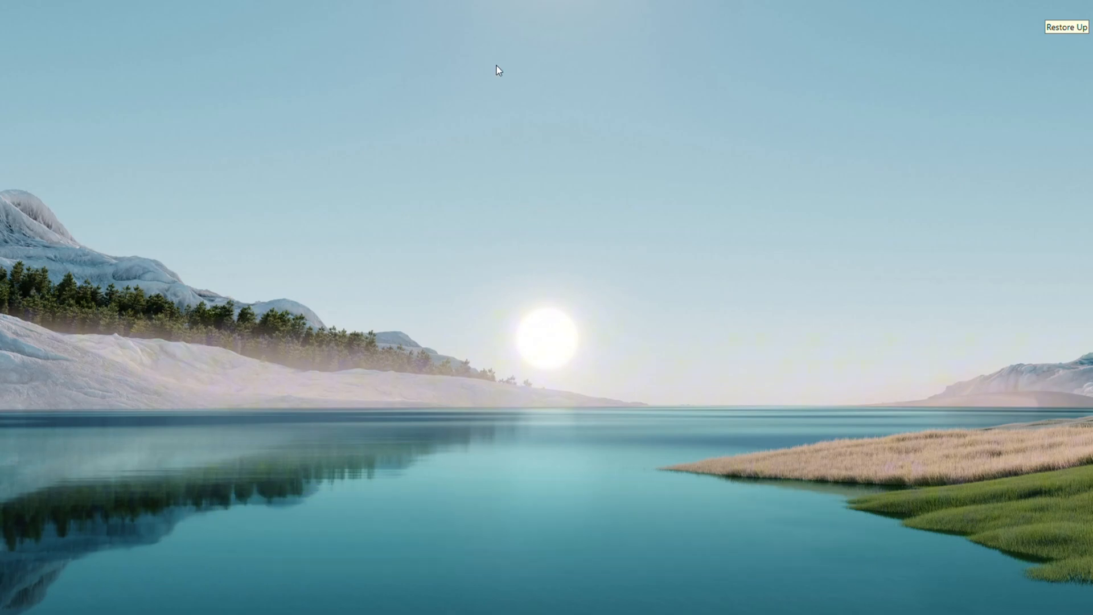